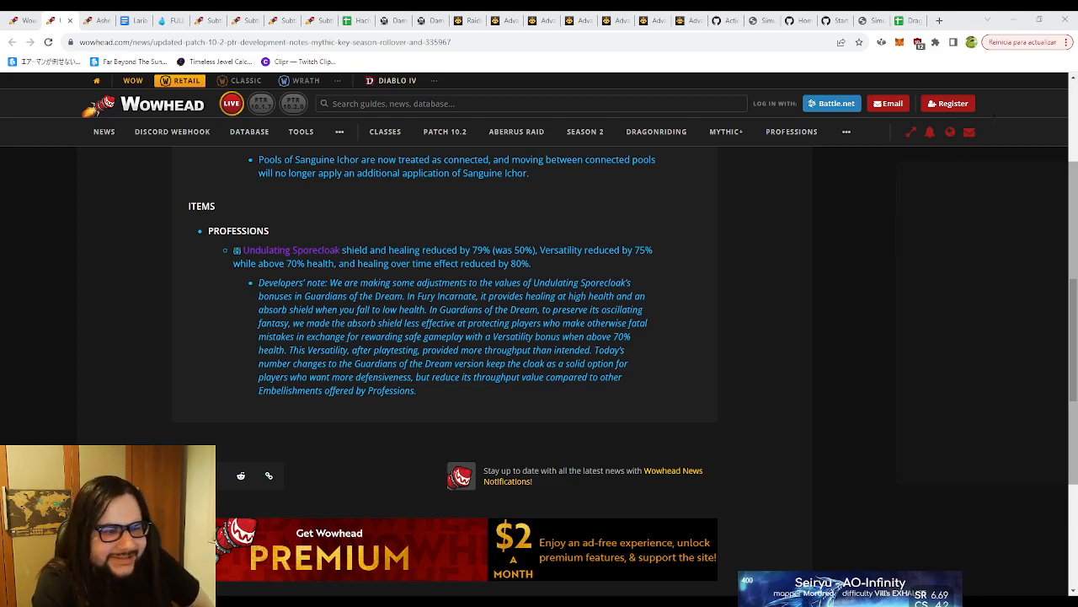
mouse_move(350, 415)
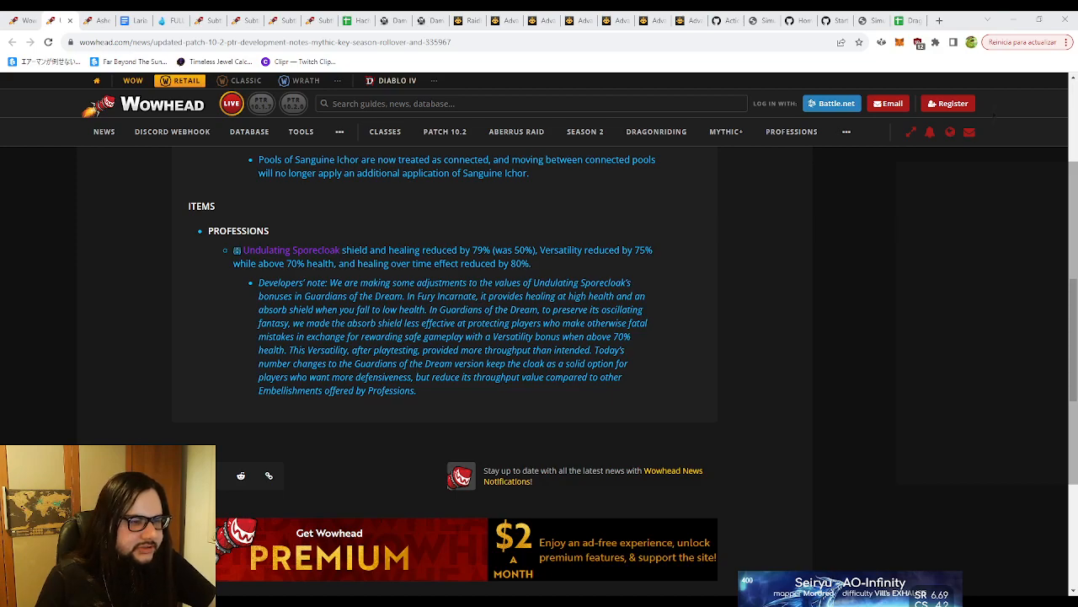
scroll(up, 3)
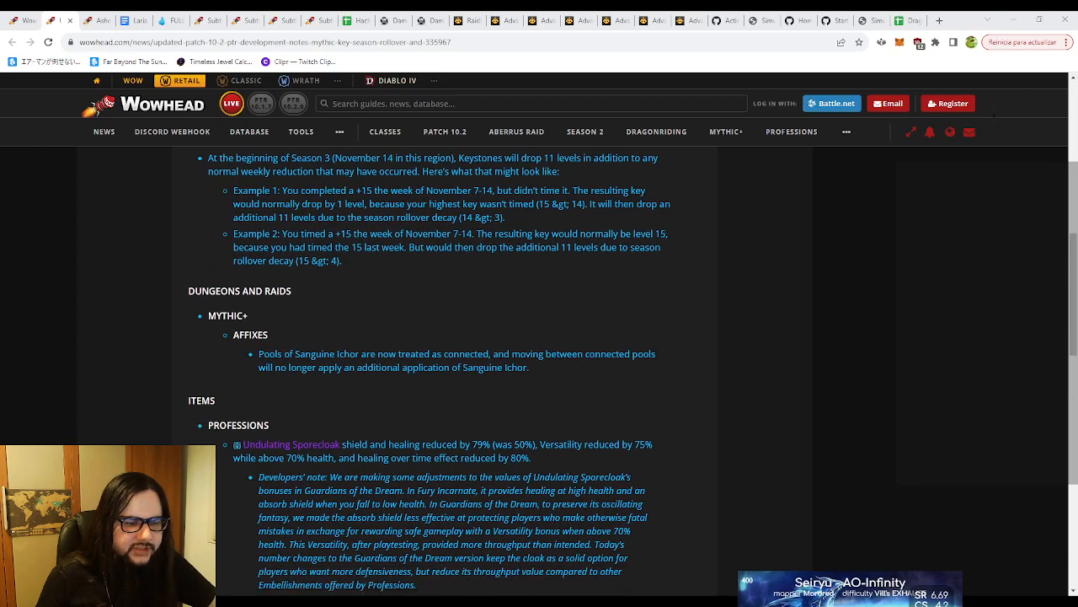
scroll(down, 3)
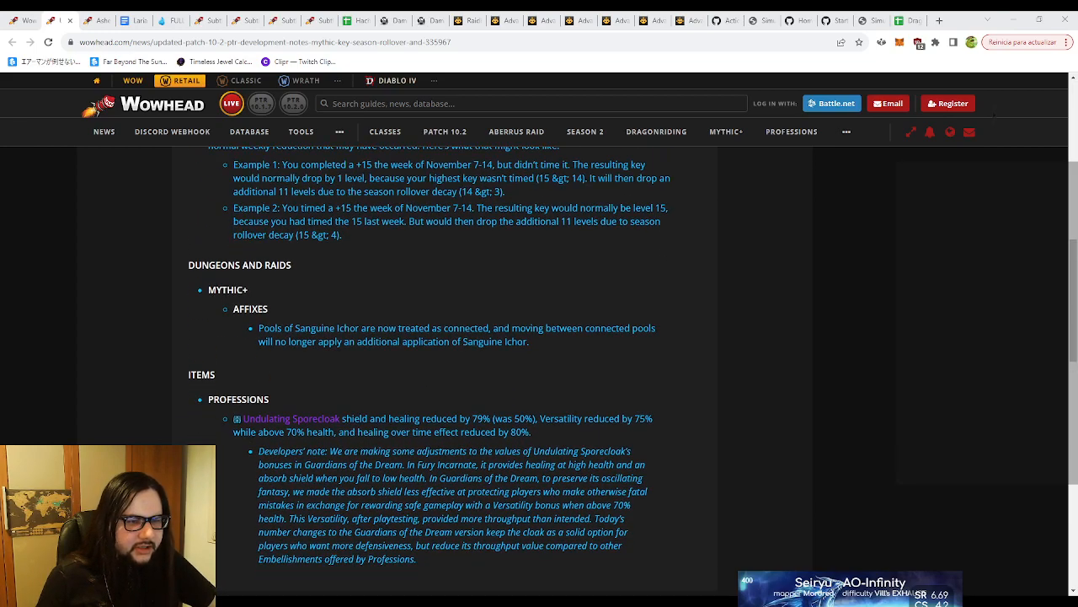